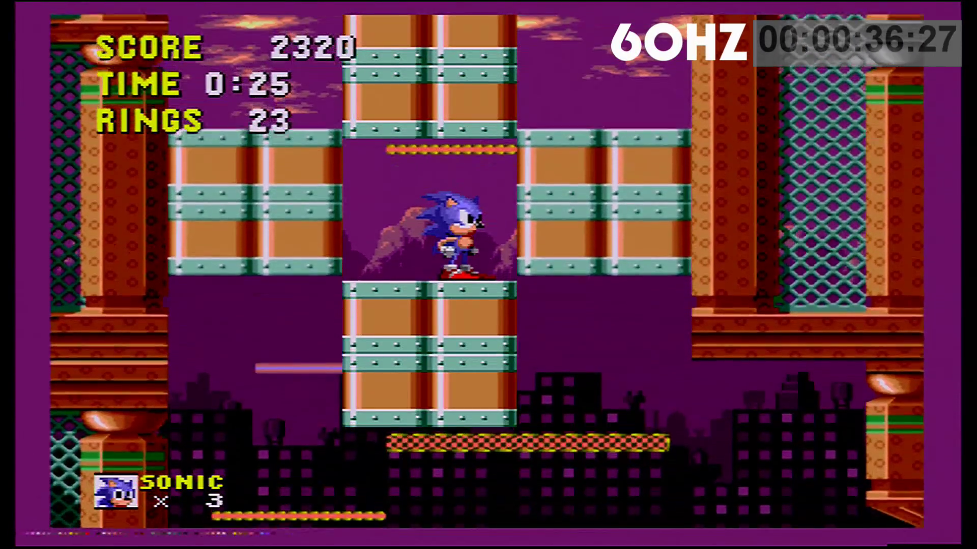
{"action": "key", "text": "Right"}
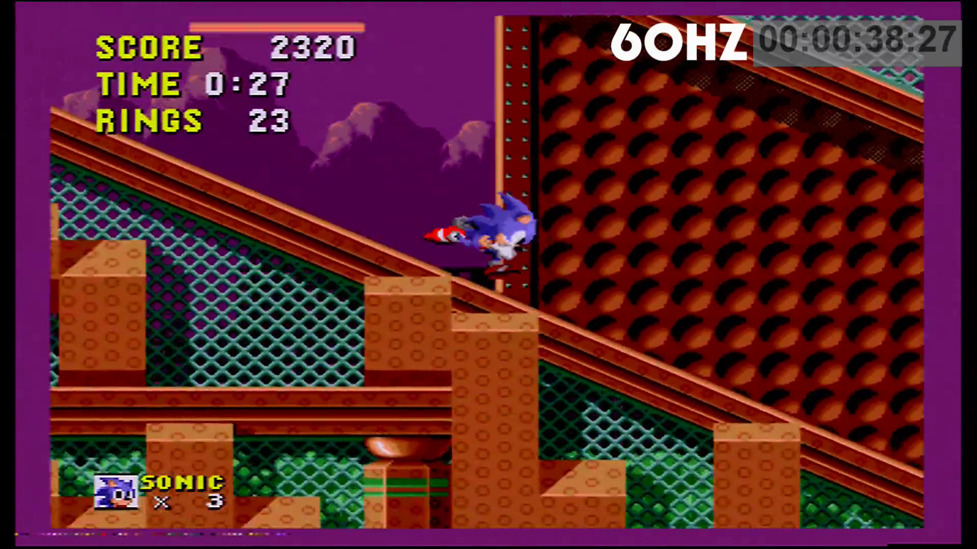